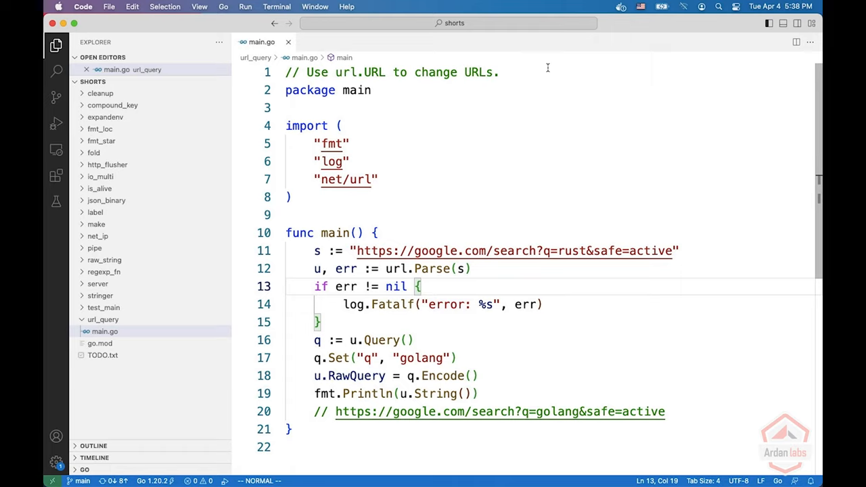
# Run the Go program and highlight q=golang in the printed URL, exit status 0
pyautogui.click(481, 251)
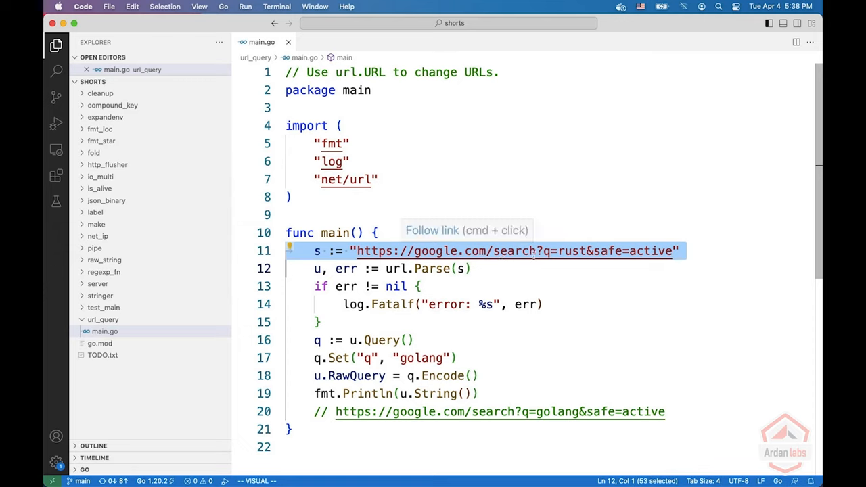
pyautogui.moveTo(575, 250)
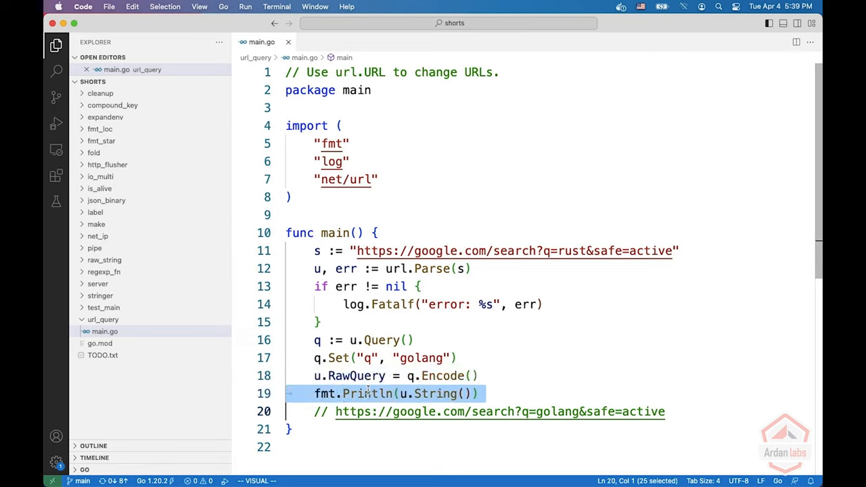
pyautogui.press('cmd+shift+p')
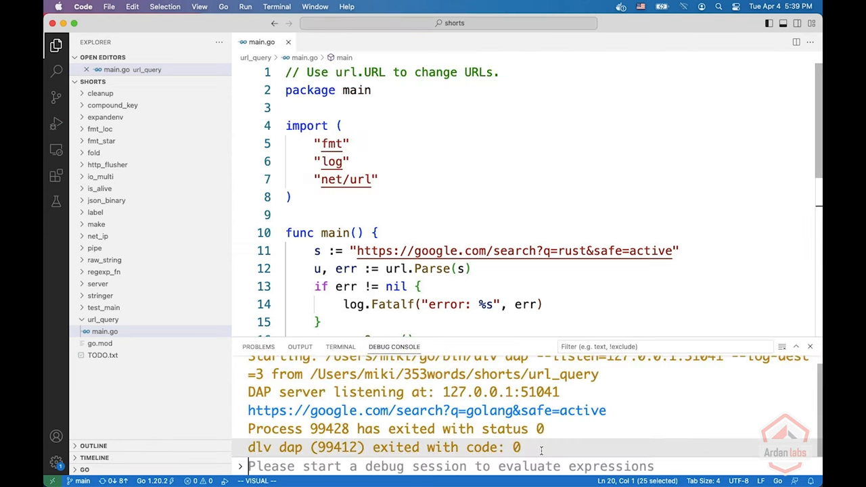
pyautogui.doubleClick(481, 412)
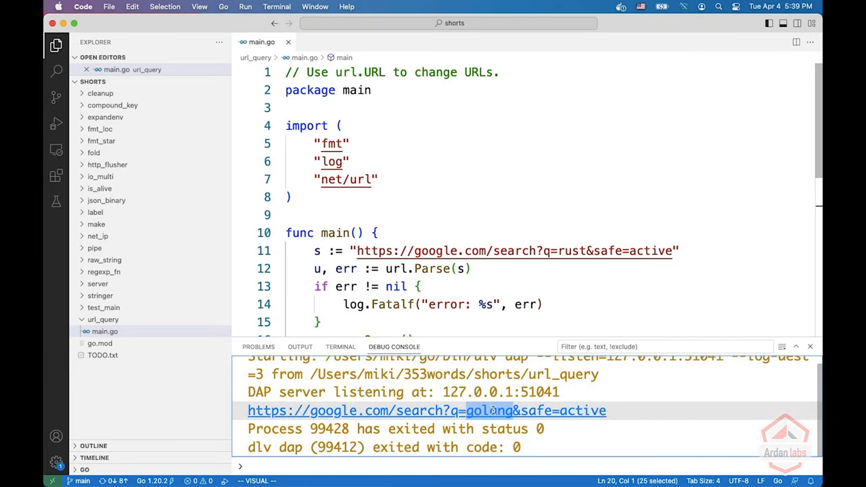